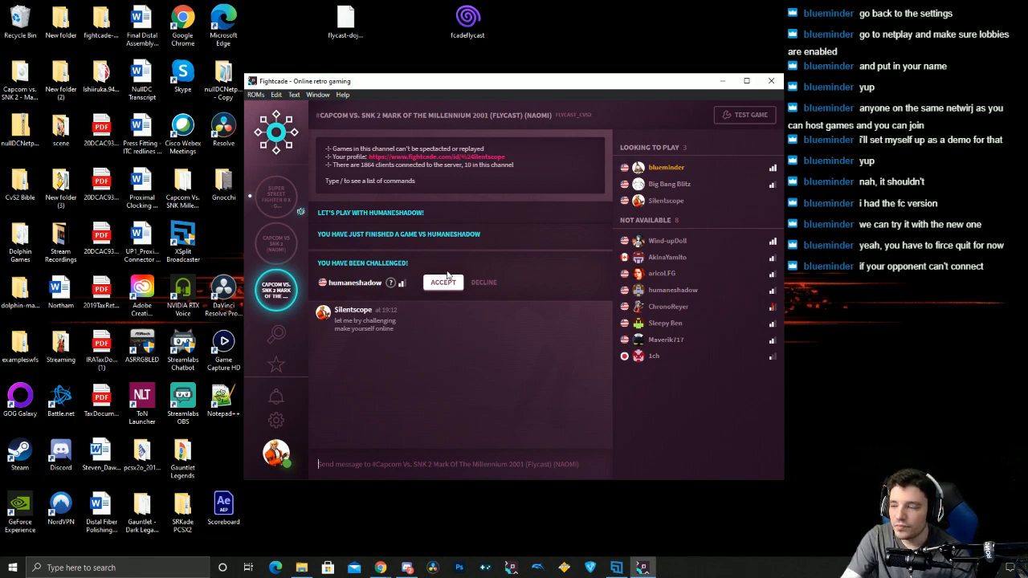
pyautogui.moveTo(484, 217)
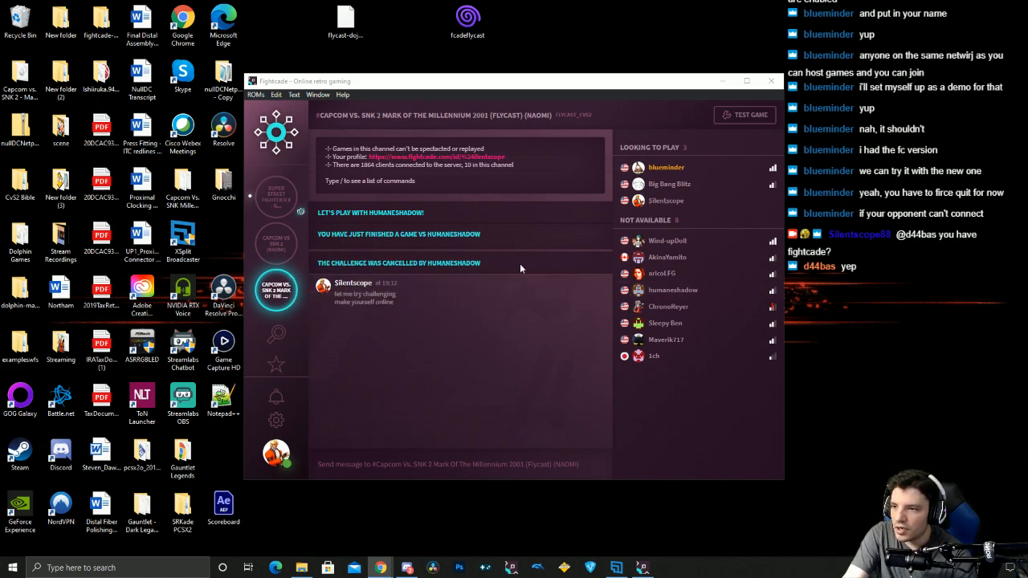
# - From the SSF2X channel, search game channels for 'capcom' and maximize the Fightcade window
pyautogui.click(276, 197)
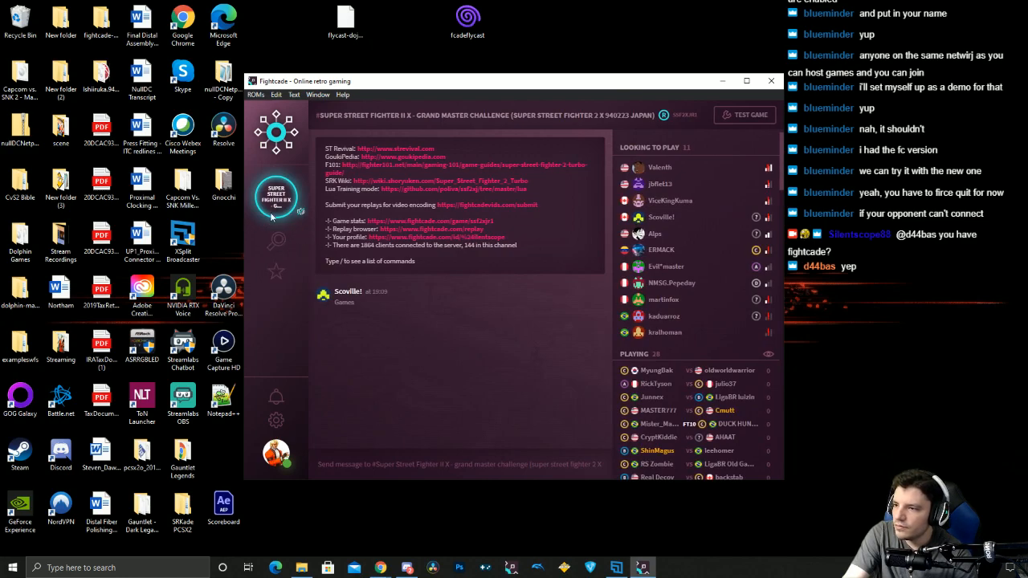
pyautogui.click(276, 241)
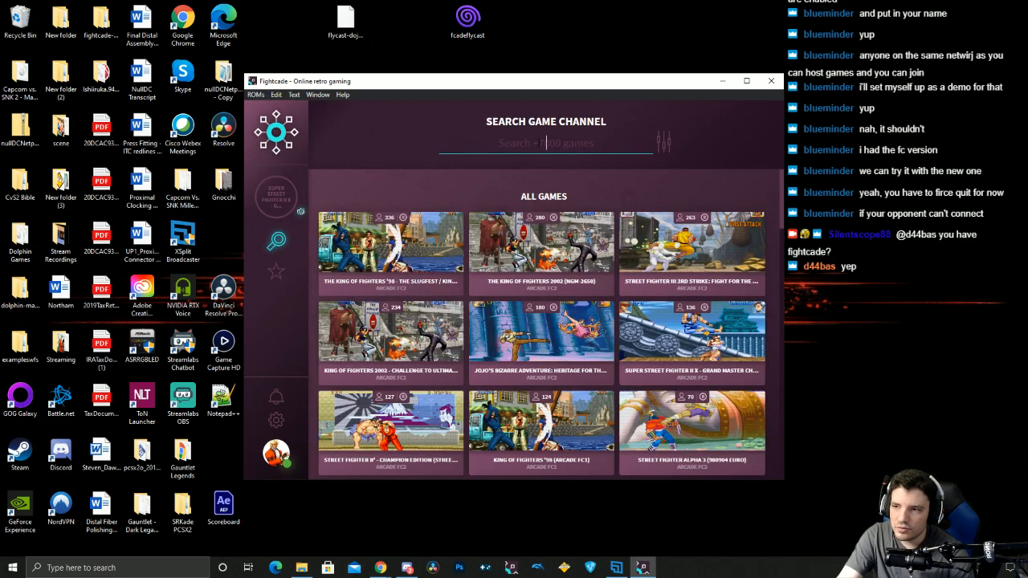
pyautogui.write('capcom vs.')
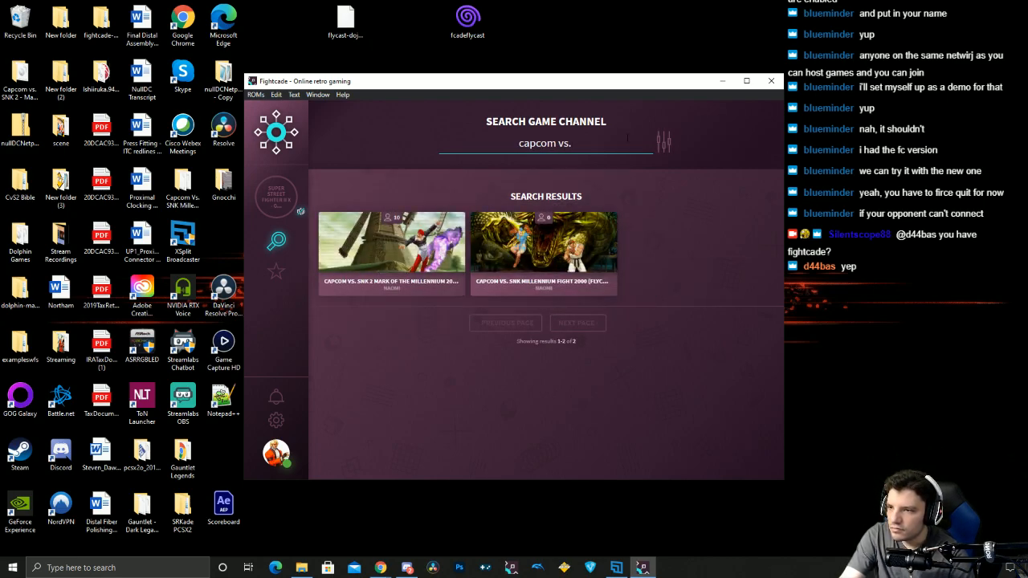
pyautogui.press('Backspace')
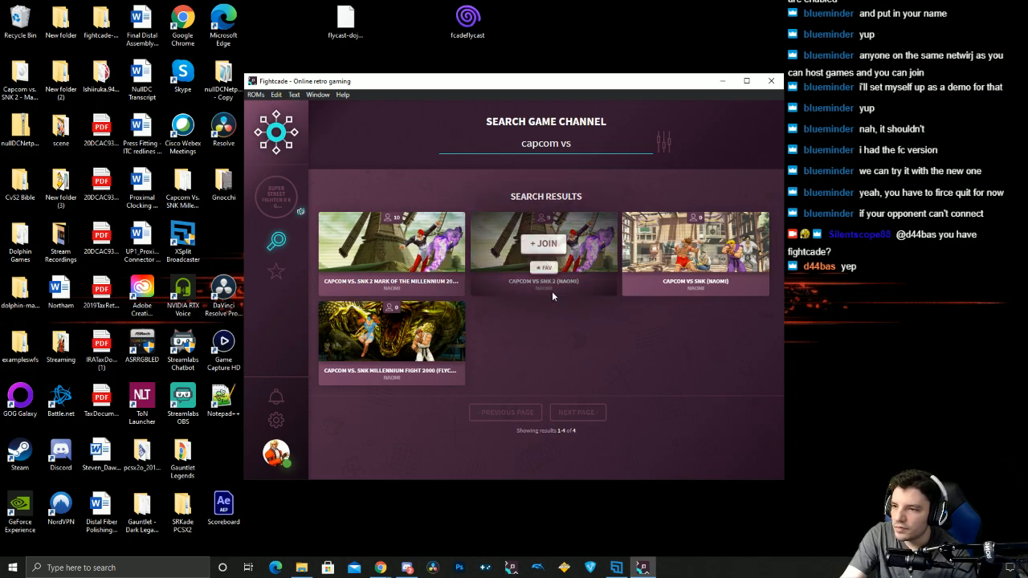
pyautogui.moveTo(391, 257)
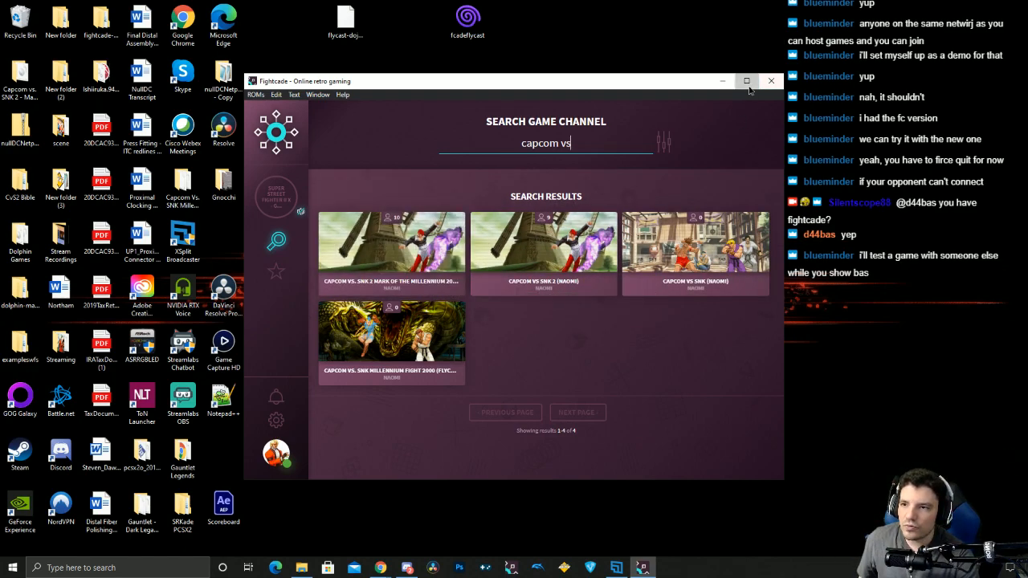
pyautogui.click(746, 81)
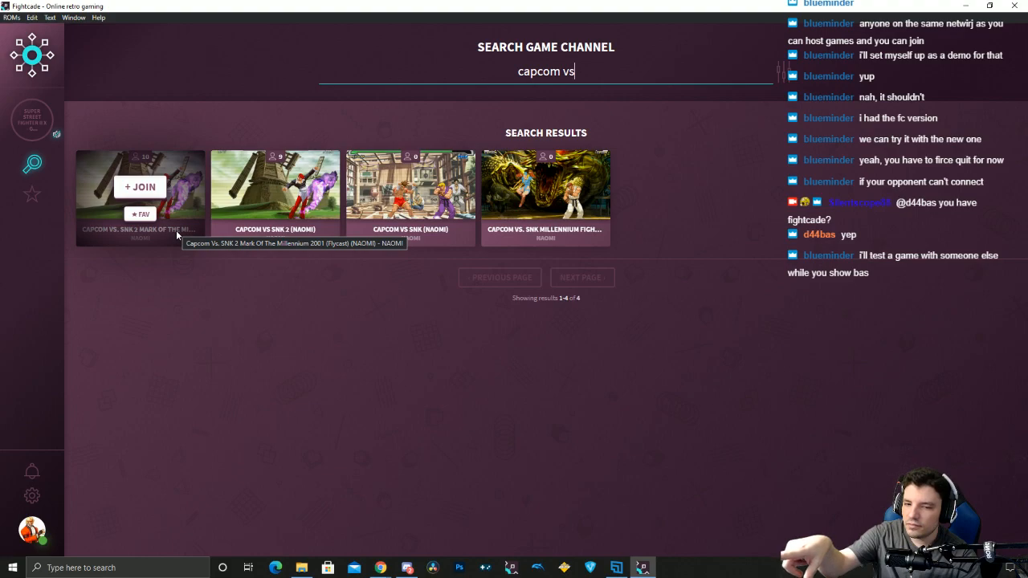
pyautogui.moveTo(254, 203)
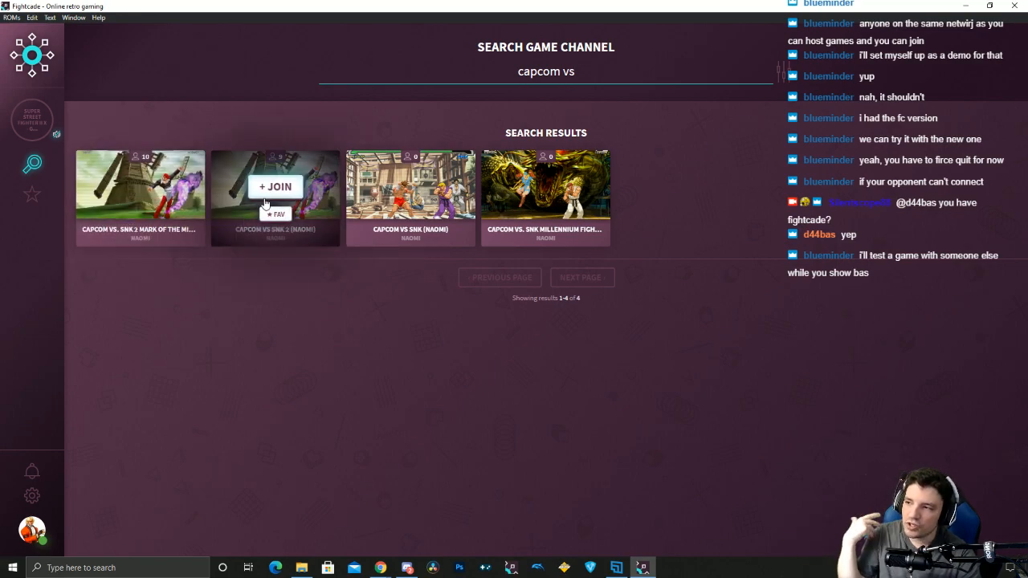
pyautogui.moveTo(276, 187)
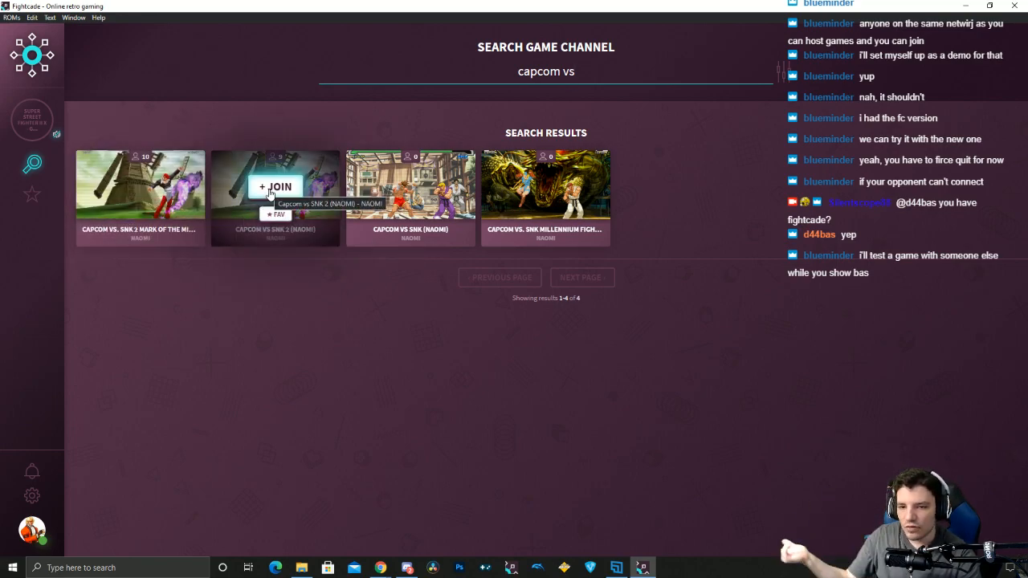
pyautogui.moveTo(109, 189)
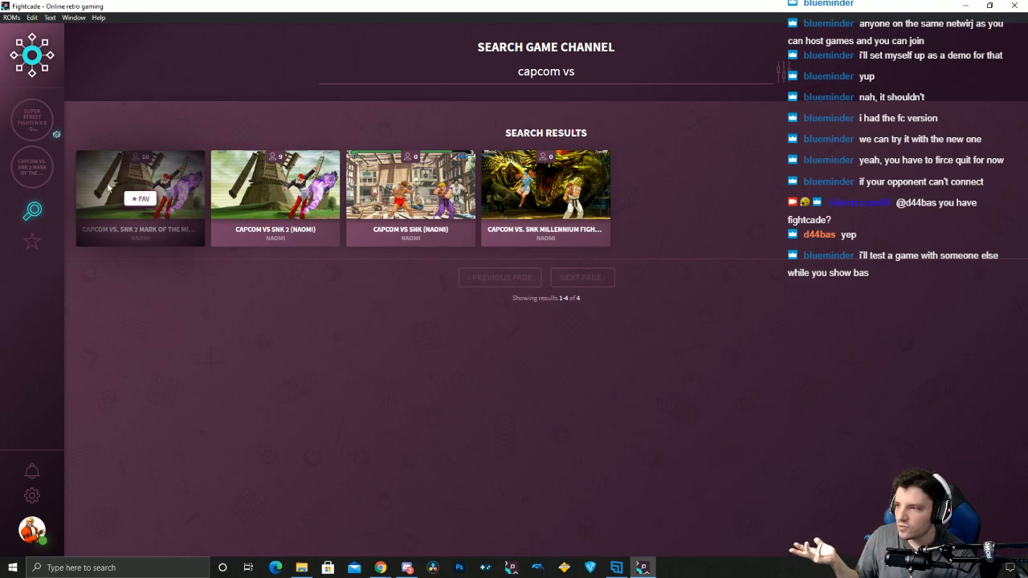
# - Open the joined CvS2 Flycast channel, show the Flycast ROMs folder, then minimize it
pyautogui.click(140, 196)
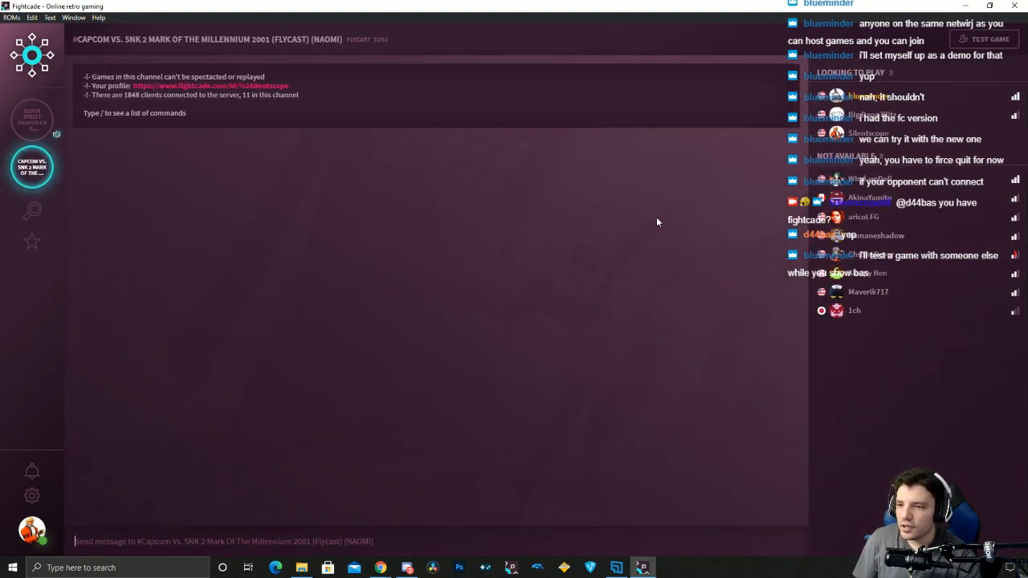
pyautogui.moveTo(332, 533)
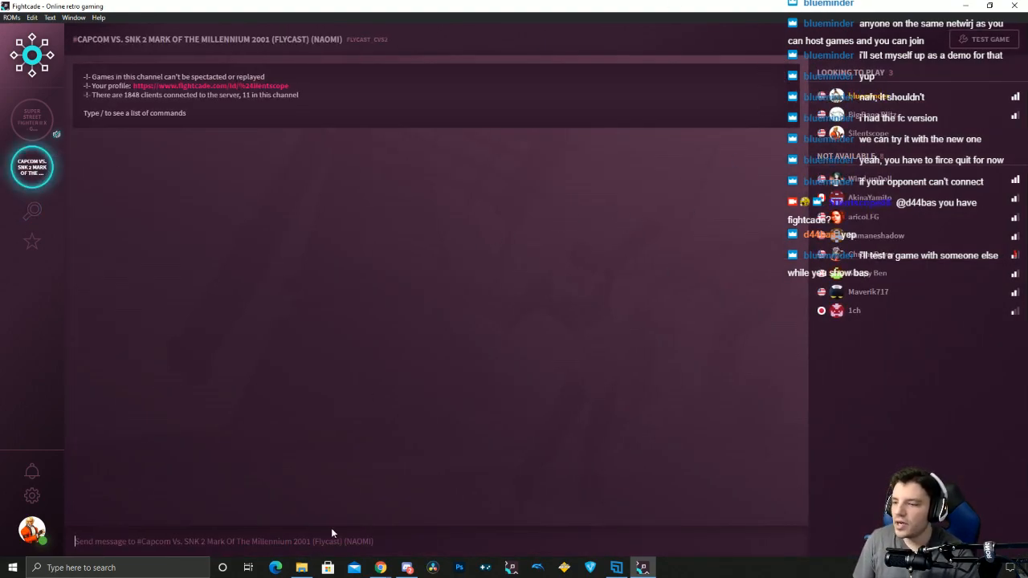
pyautogui.click(301, 568)
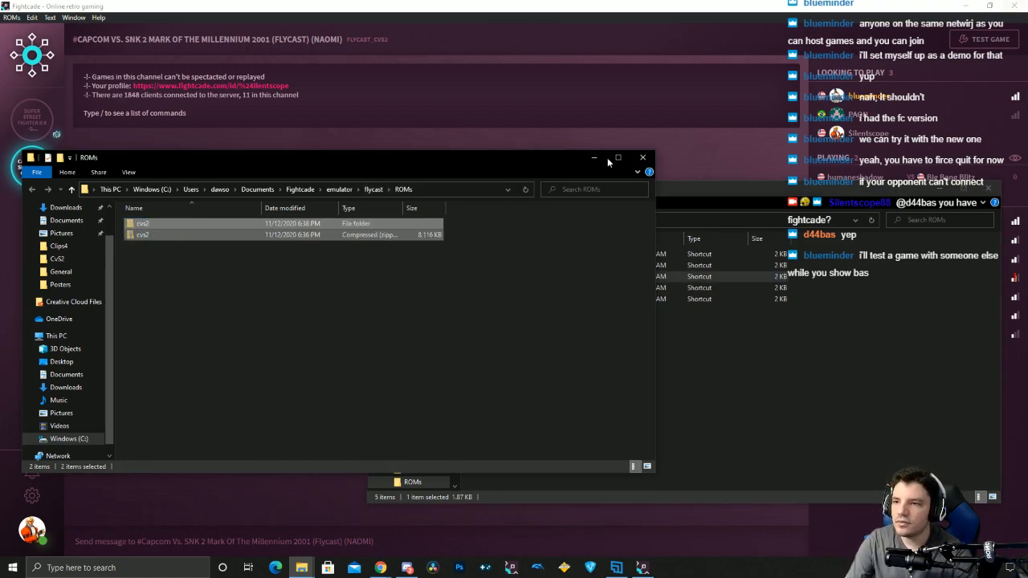
pyautogui.click(594, 158)
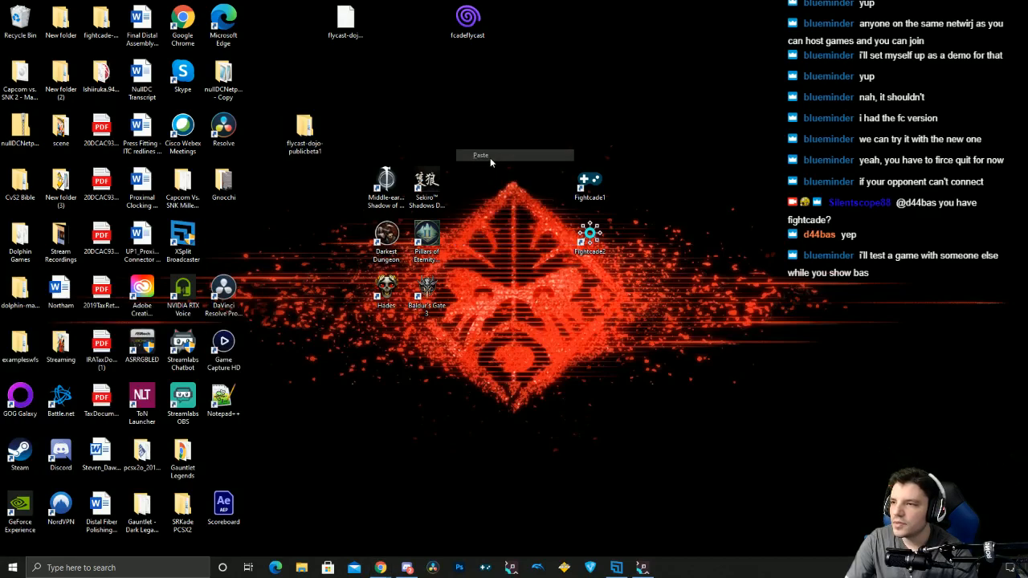
# - Paste the copied cvs2 folder and archive onto the desktop
pyautogui.click(480, 155)
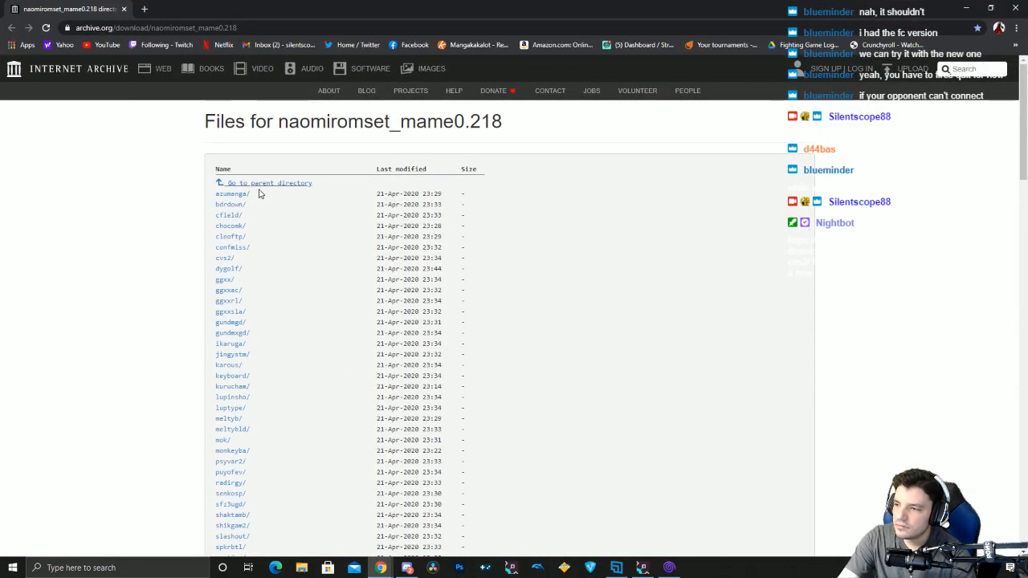
# - Open the cvs2 folder in the naomiromset_mame0.218 file listing
pyautogui.scroll(-3)
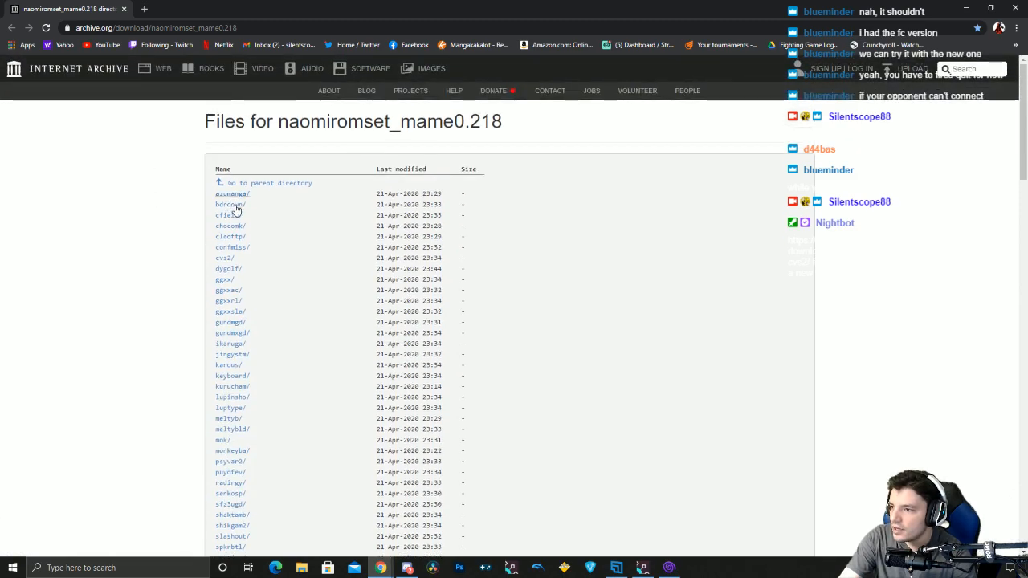
pyautogui.moveTo(225, 263)
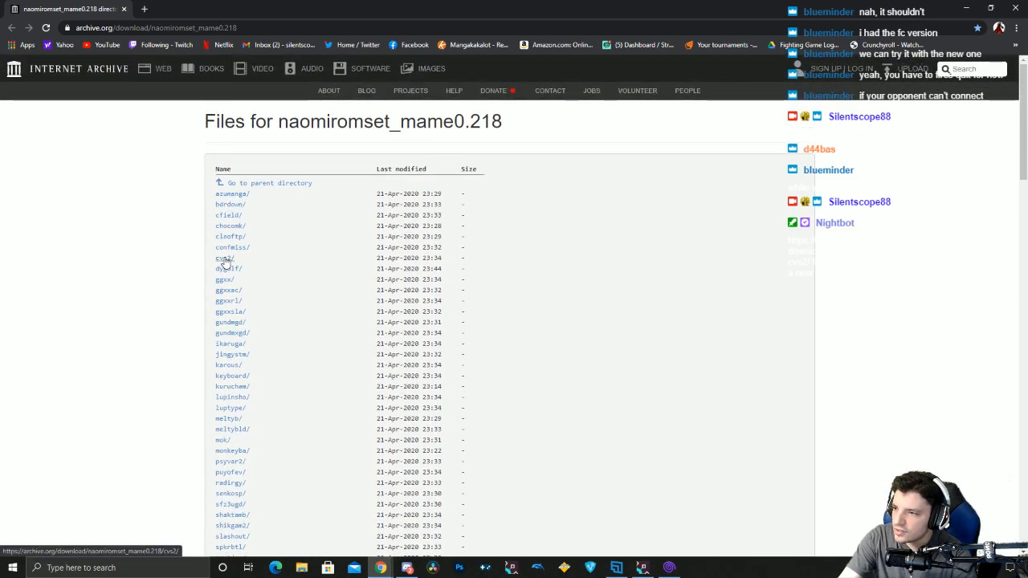
pyautogui.click(223, 258)
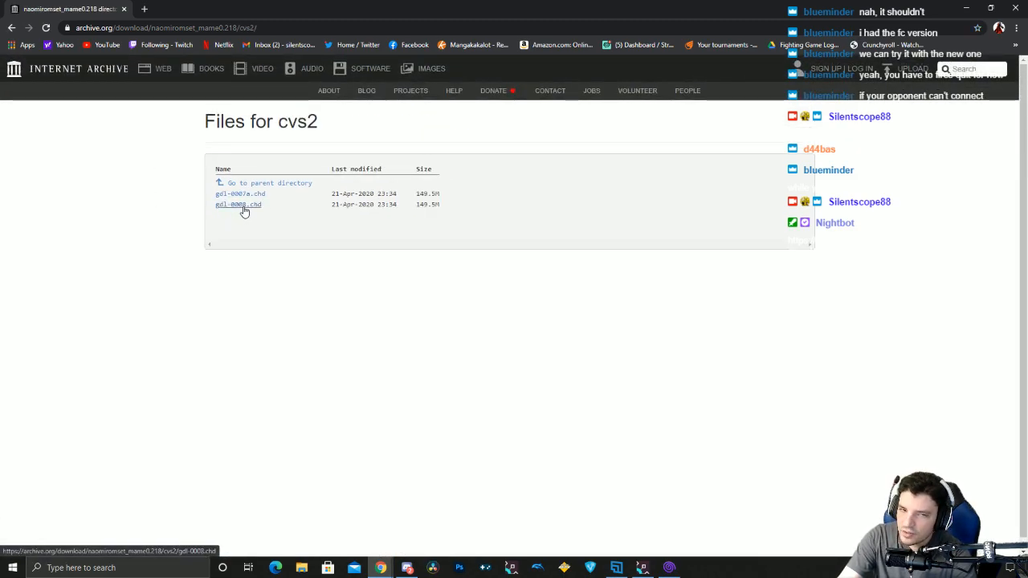
pyautogui.moveTo(254, 213)
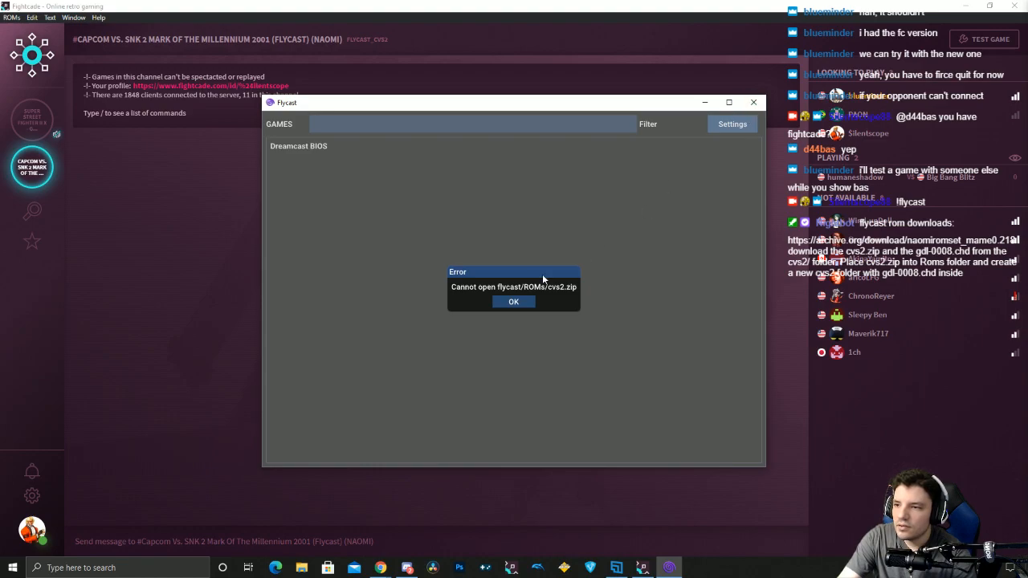
# - Dismiss the cvs2.zip error, check the empty Flycast ROMs folder, and test-launch CvS2
pyautogui.click(513, 302)
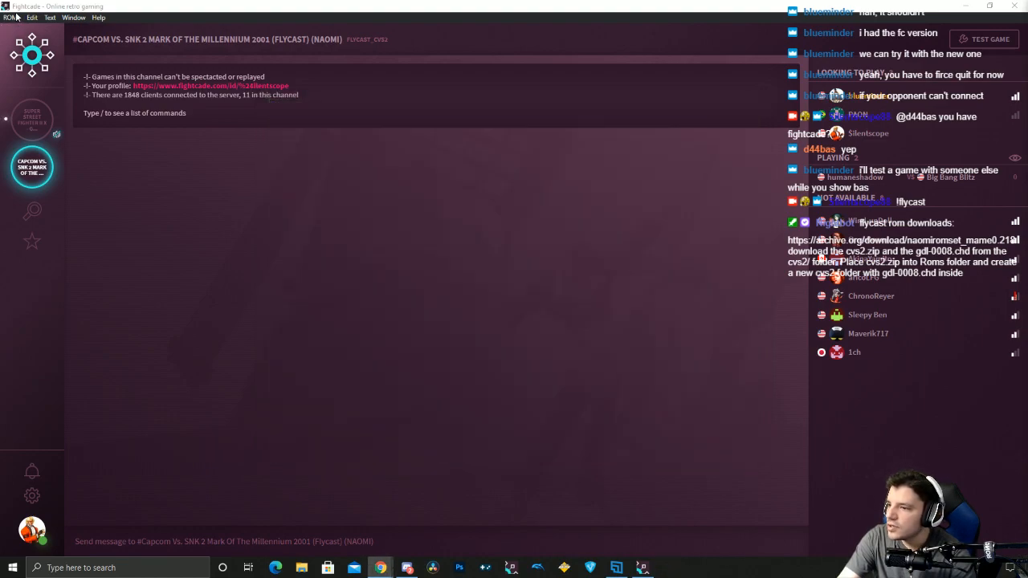
pyautogui.click(300, 568)
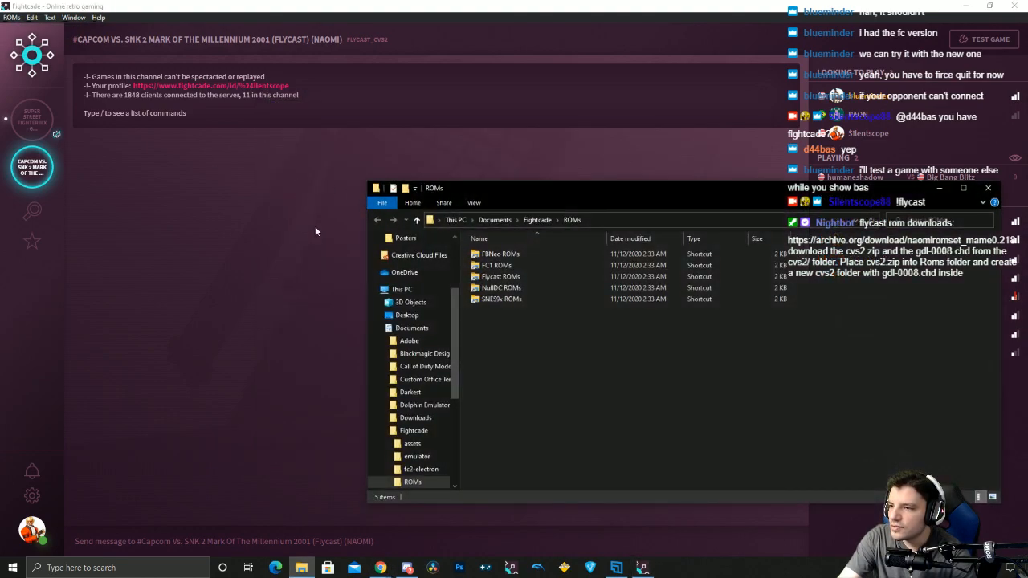
pyautogui.click(500, 276)
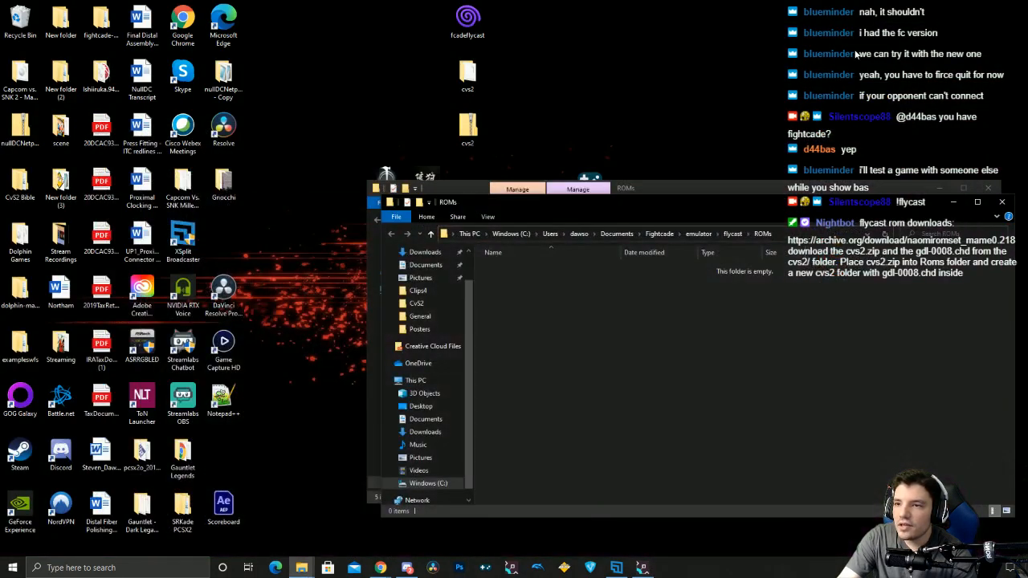
pyautogui.click(467, 128)
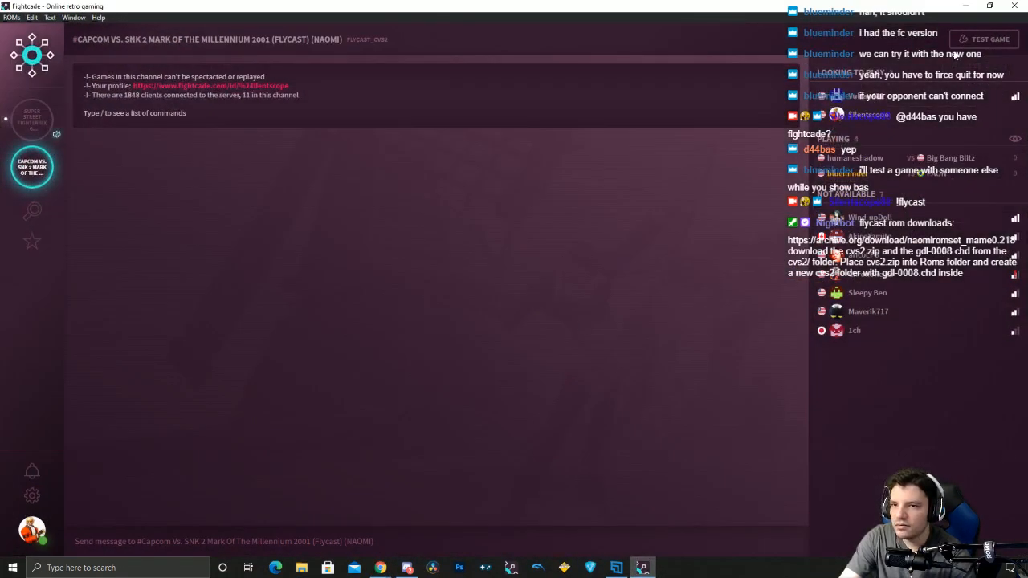
pyautogui.click(983, 38)
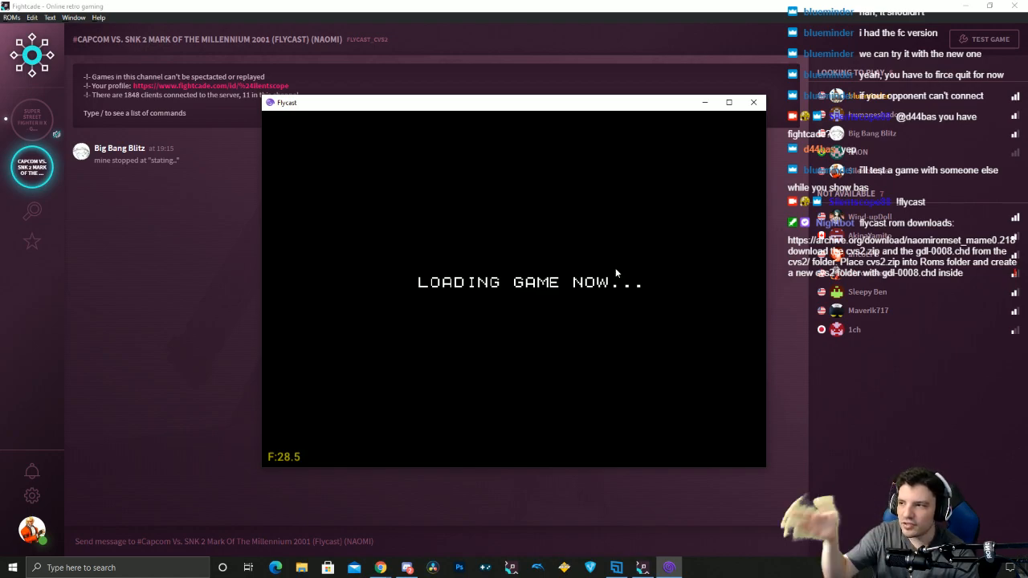
pyautogui.moveTo(735, 99)
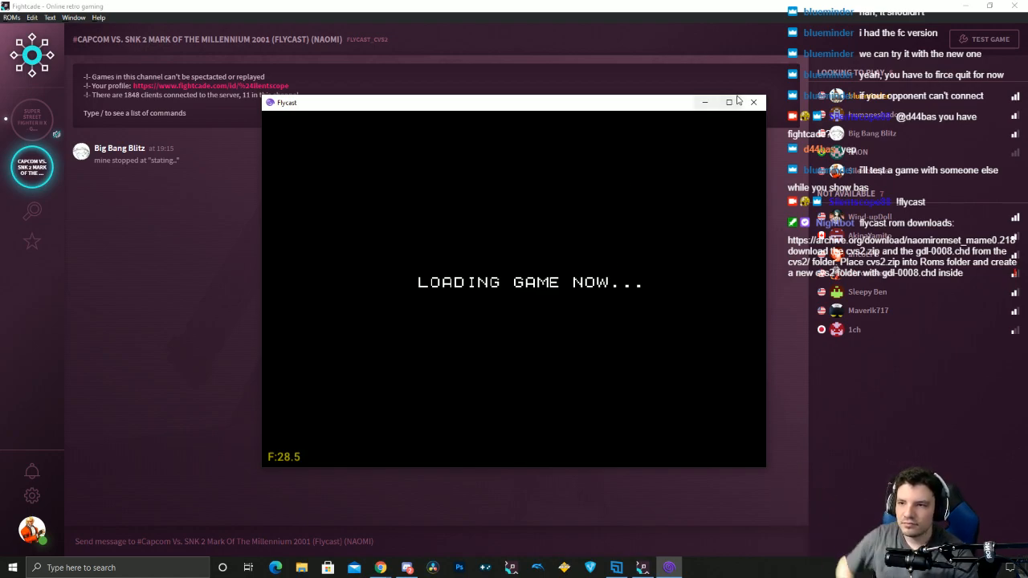
pyautogui.moveTo(638, 185)
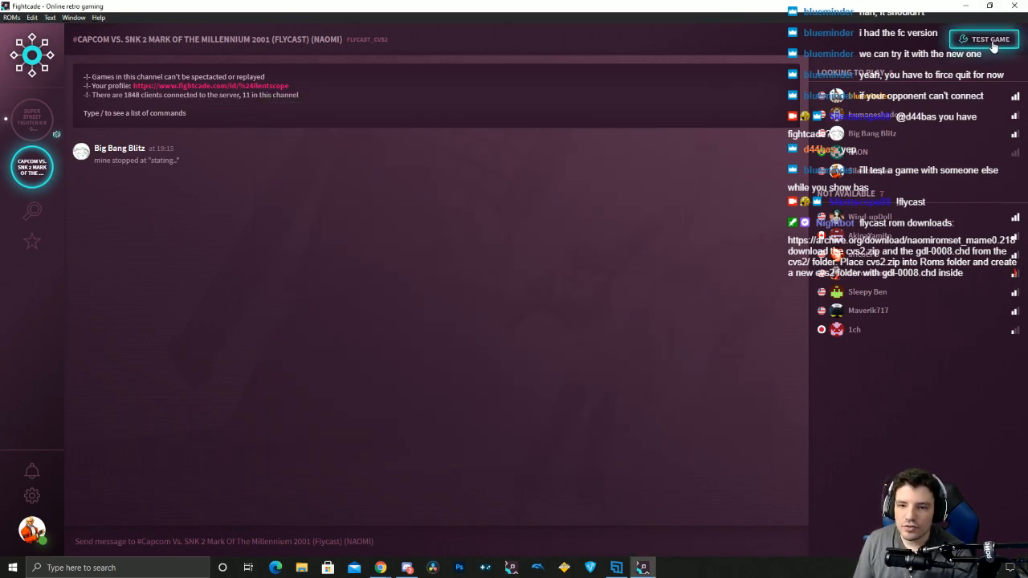
# - Relaunch Capcom vs. SNK 2 in Flycast with Test Game
pyautogui.click(985, 39)
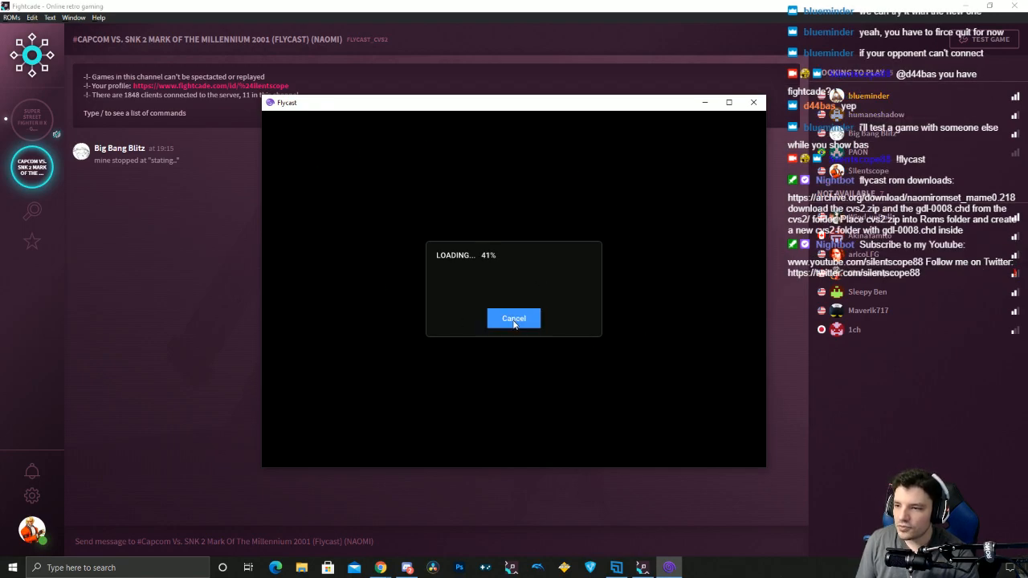
# - Cancel the CvS2 load and open Flycast's Controls settings showing the Qanba joystick
pyautogui.click(514, 318)
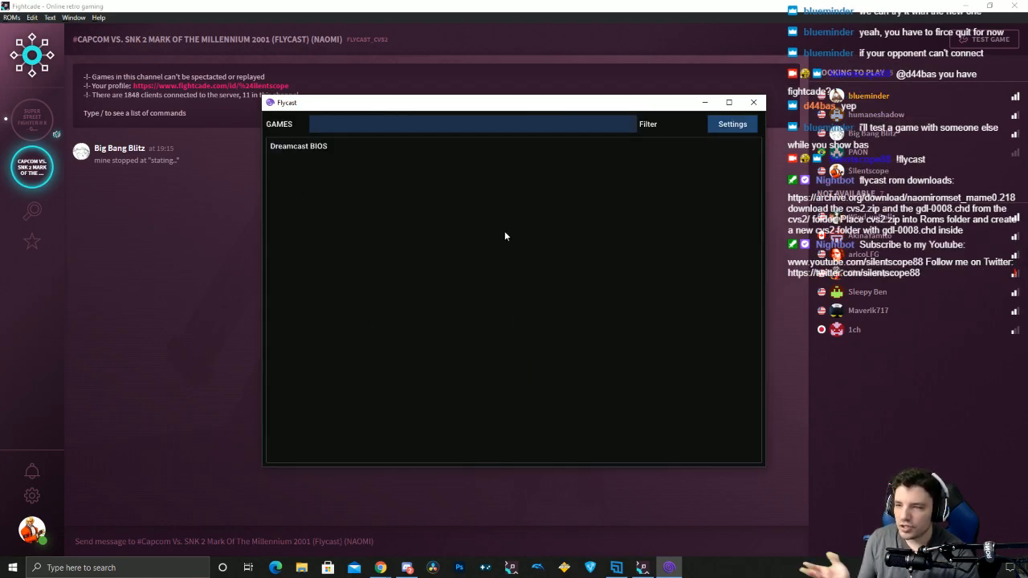
pyautogui.click(731, 124)
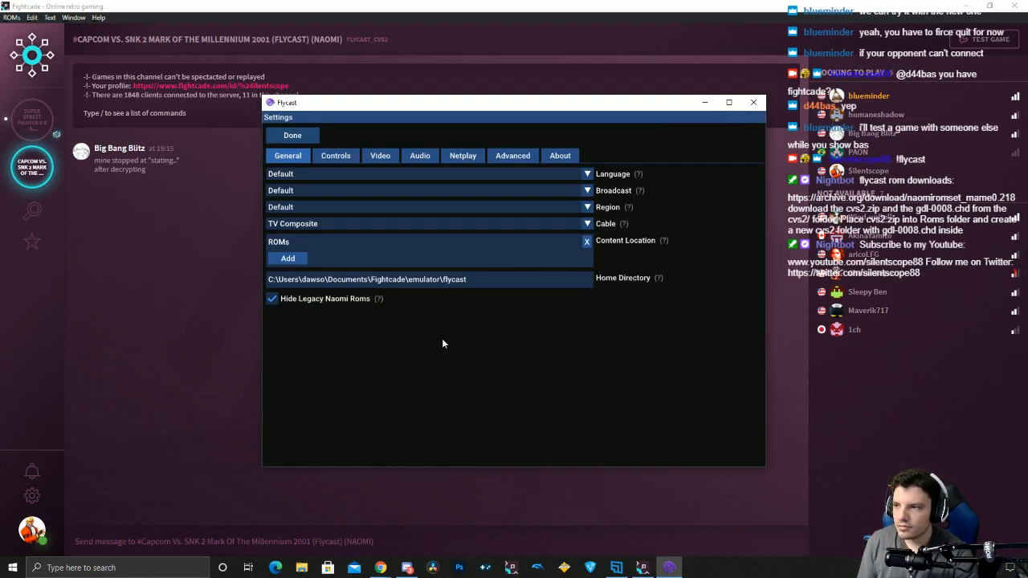
pyautogui.click(336, 155)
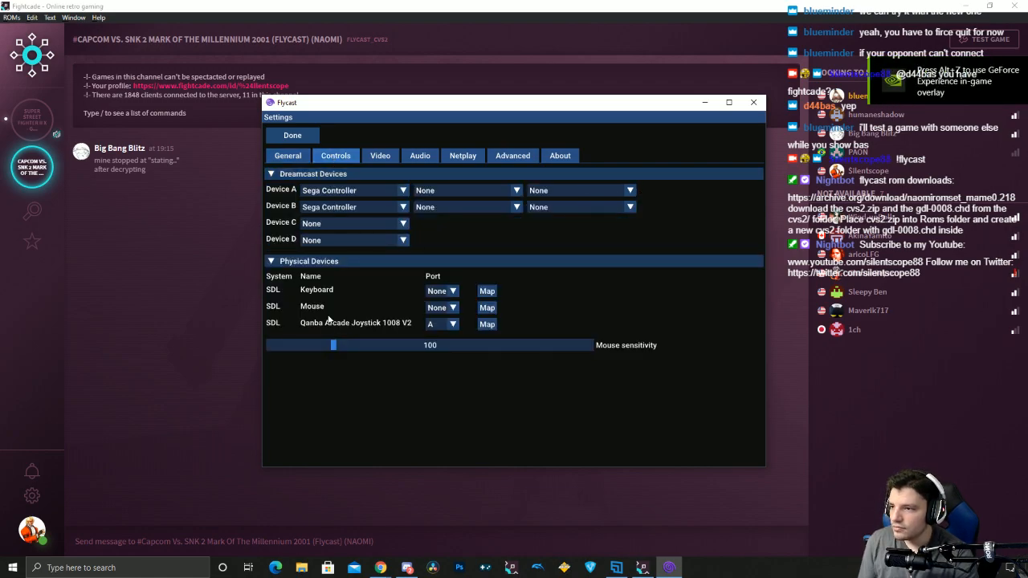
pyautogui.moveTo(416, 311)
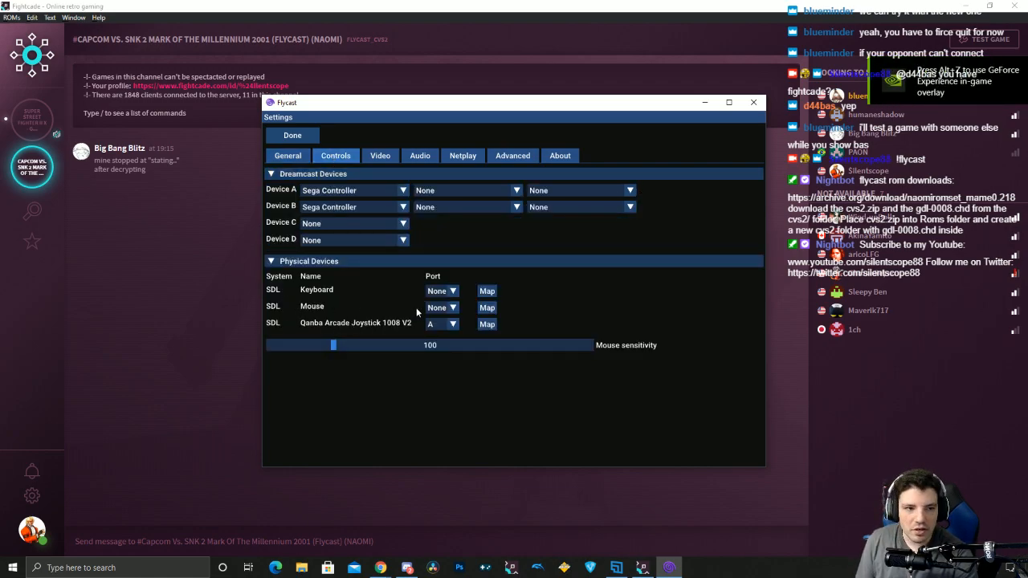
pyautogui.moveTo(487, 324)
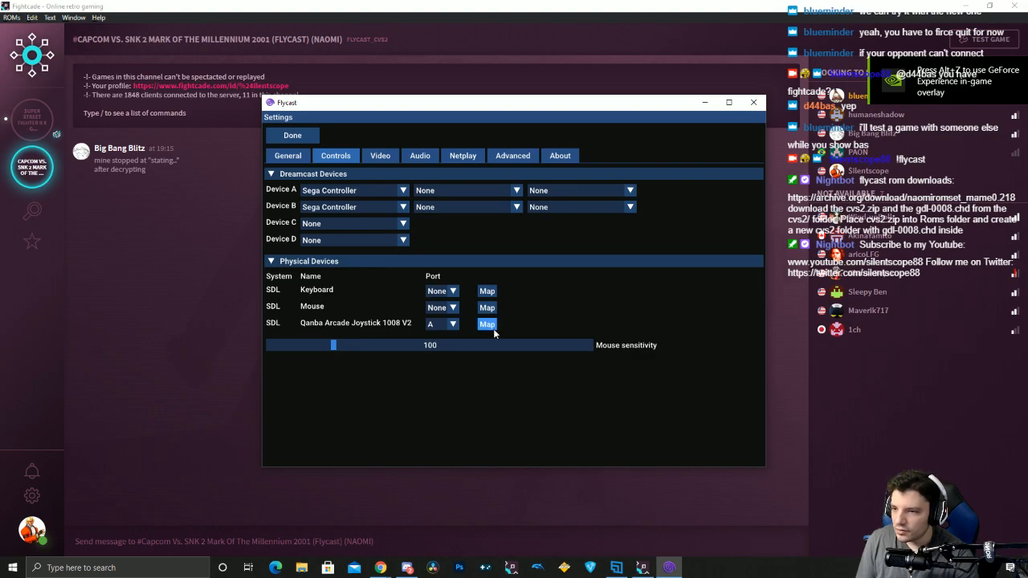
# - Open the button mapping for the Qanba arcade joystick
pyautogui.click(486, 324)
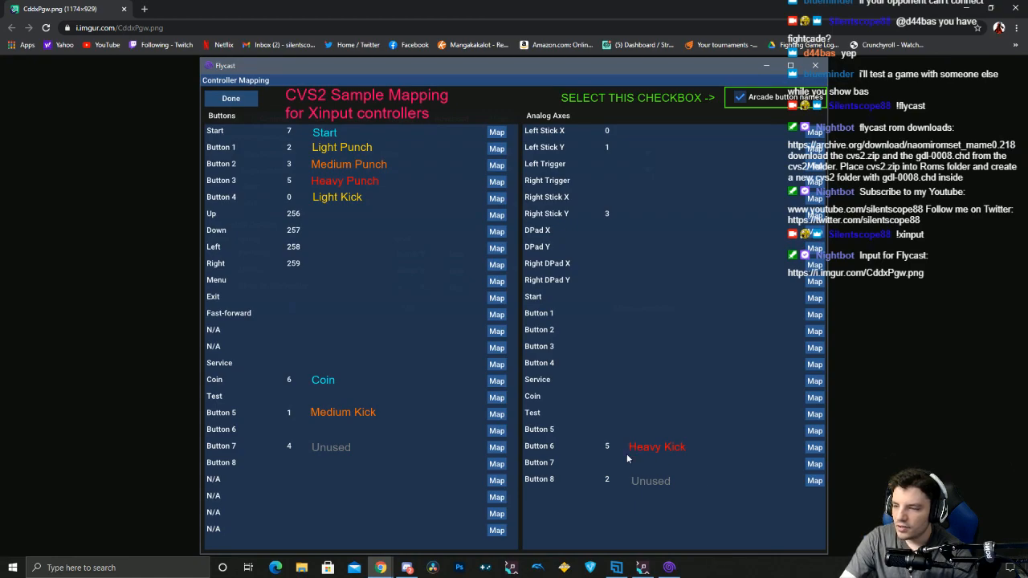
pyautogui.moveTo(336, 153)
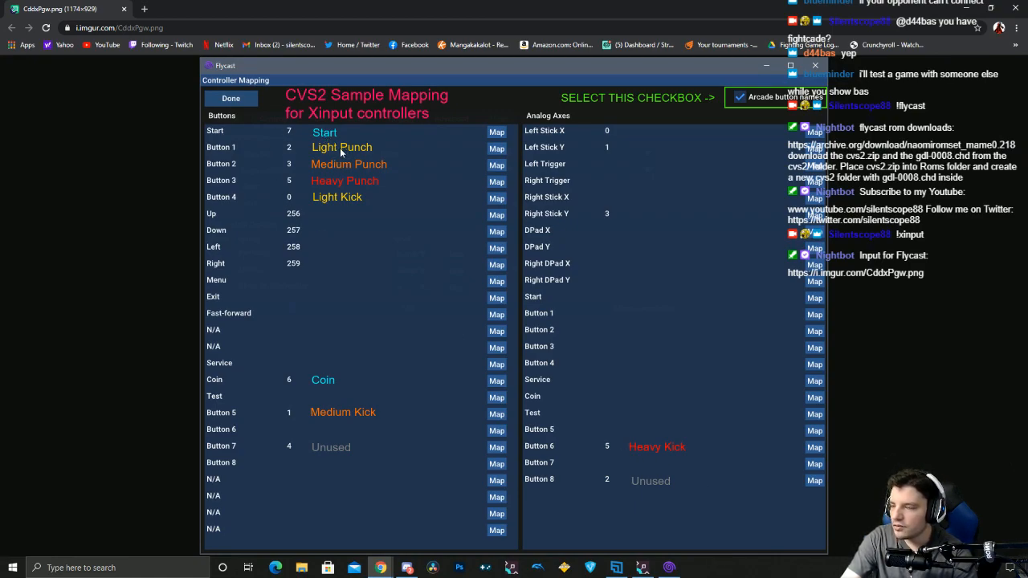
pyautogui.moveTo(348, 181)
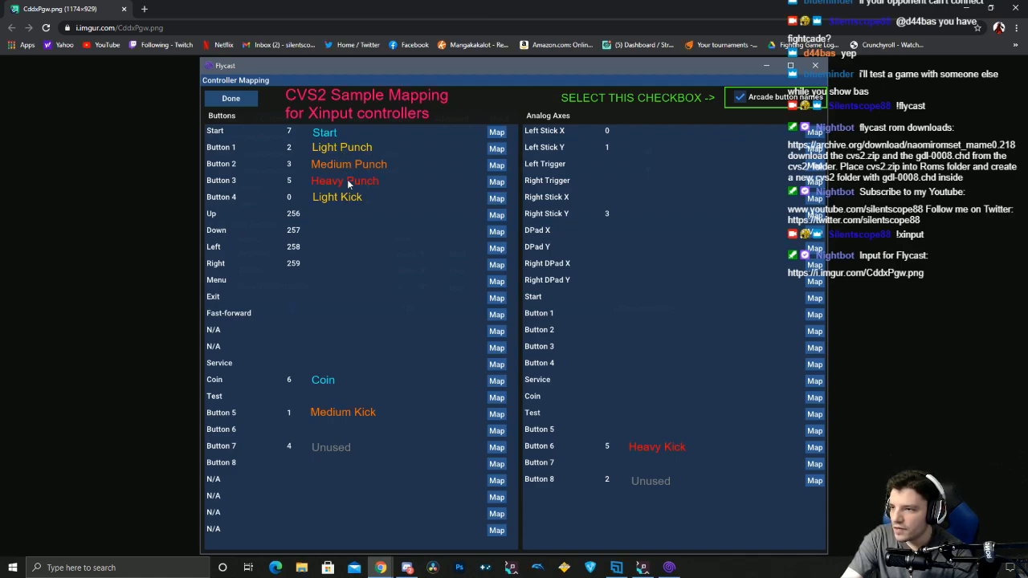
pyautogui.moveTo(448, 445)
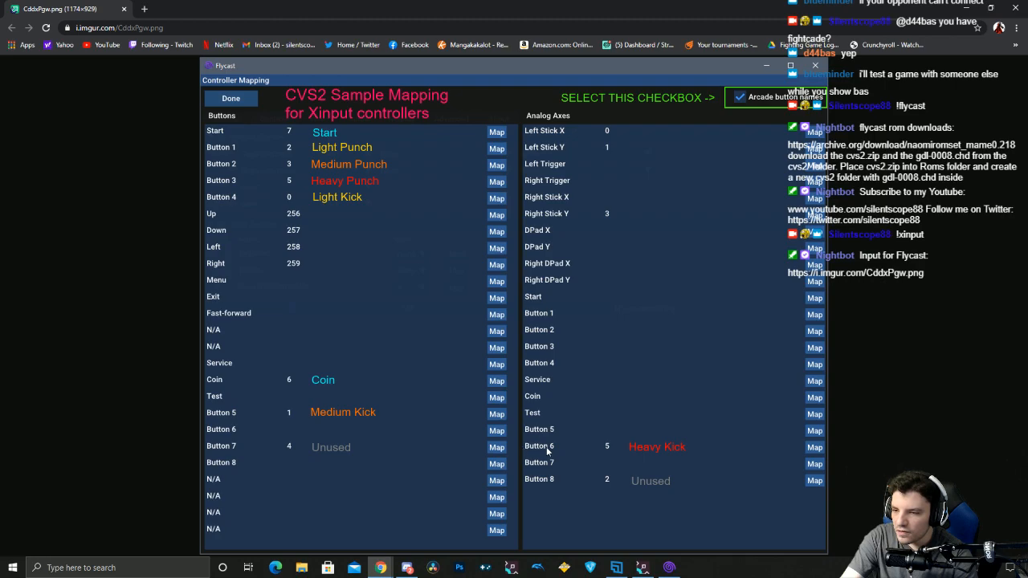
pyautogui.moveTo(565, 434)
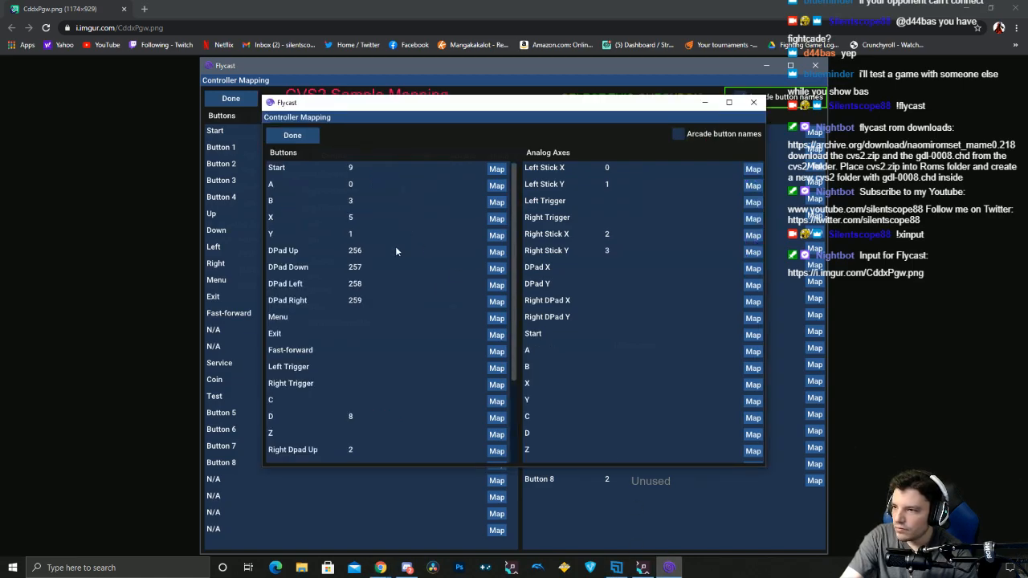
# - Maximize the joystick's Controller Mapping window and start remapping Button 6
pyautogui.scroll(-3)
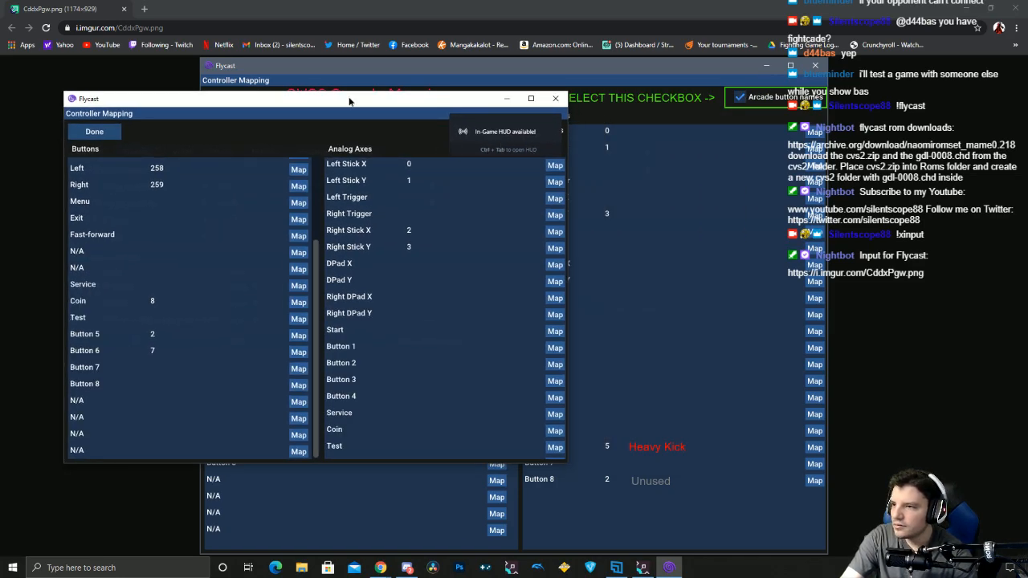
pyautogui.click(531, 98)
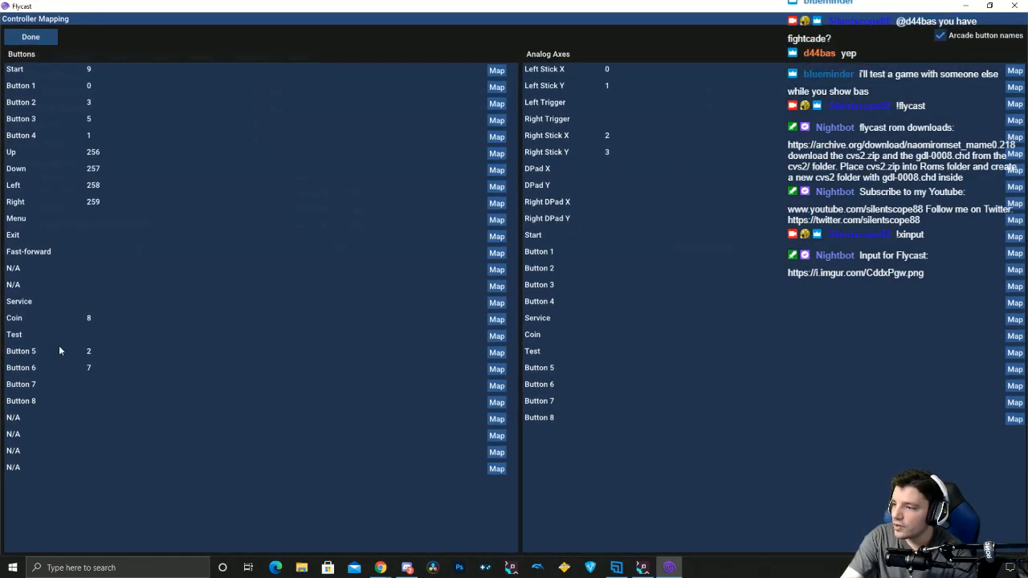
pyautogui.moveTo(31, 371)
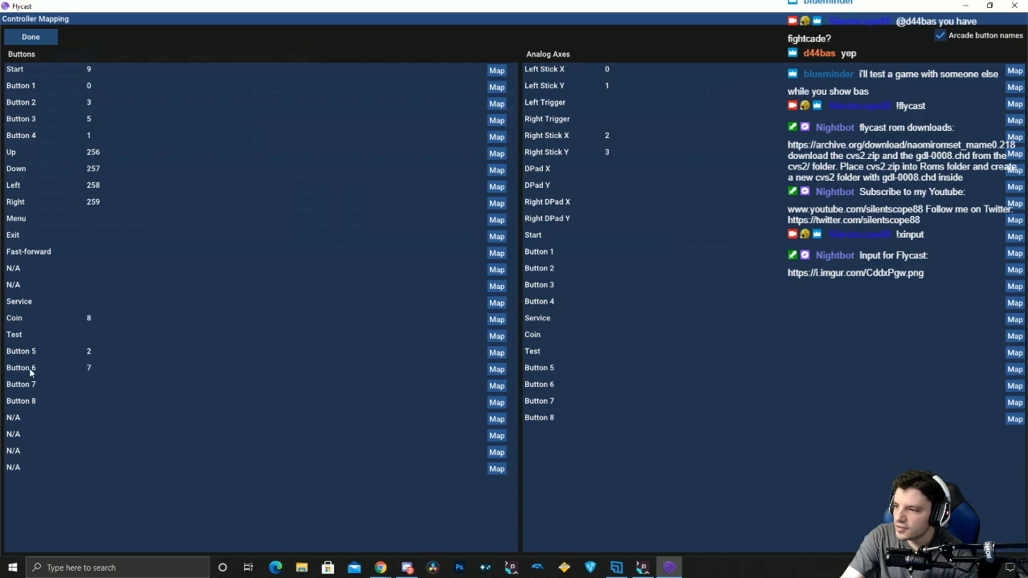
pyautogui.moveTo(283, 379)
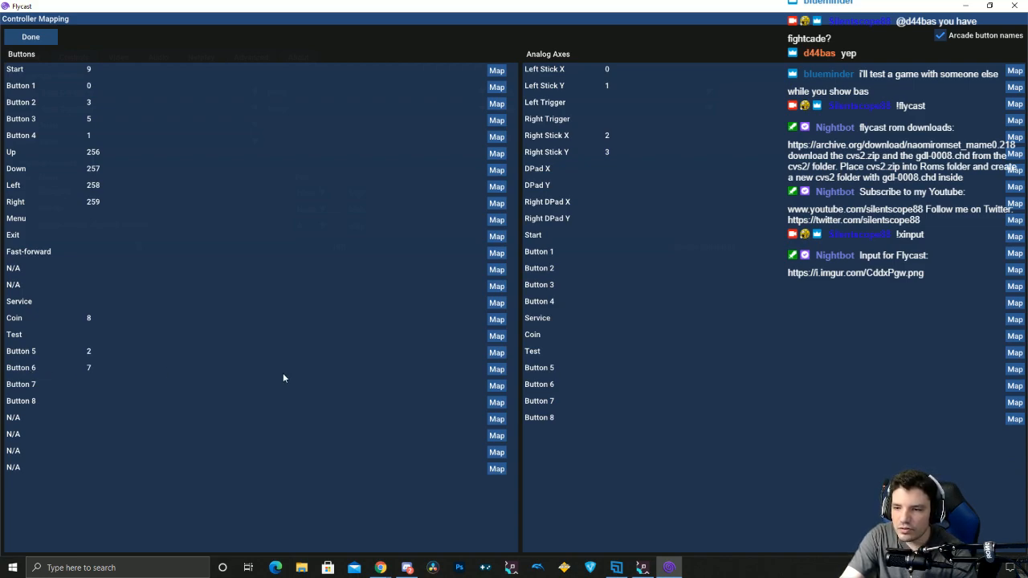
pyautogui.moveTo(554, 390)
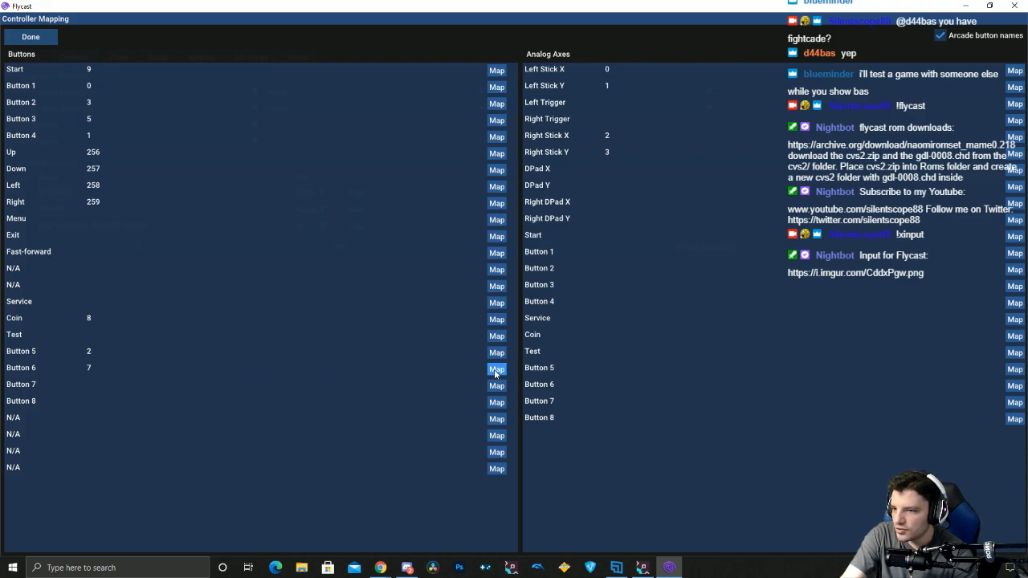
pyautogui.click(496, 369)
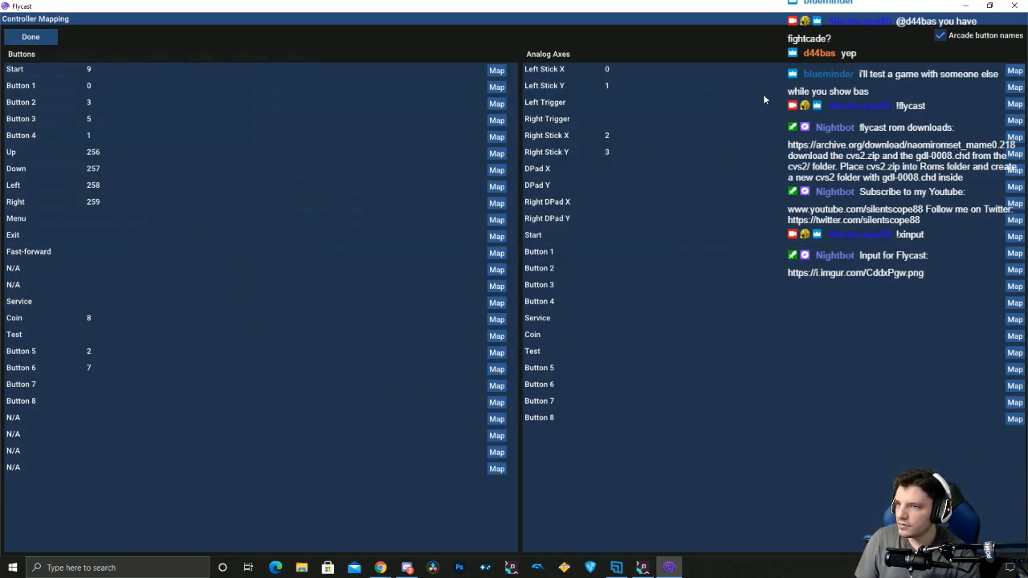
pyautogui.click(940, 36)
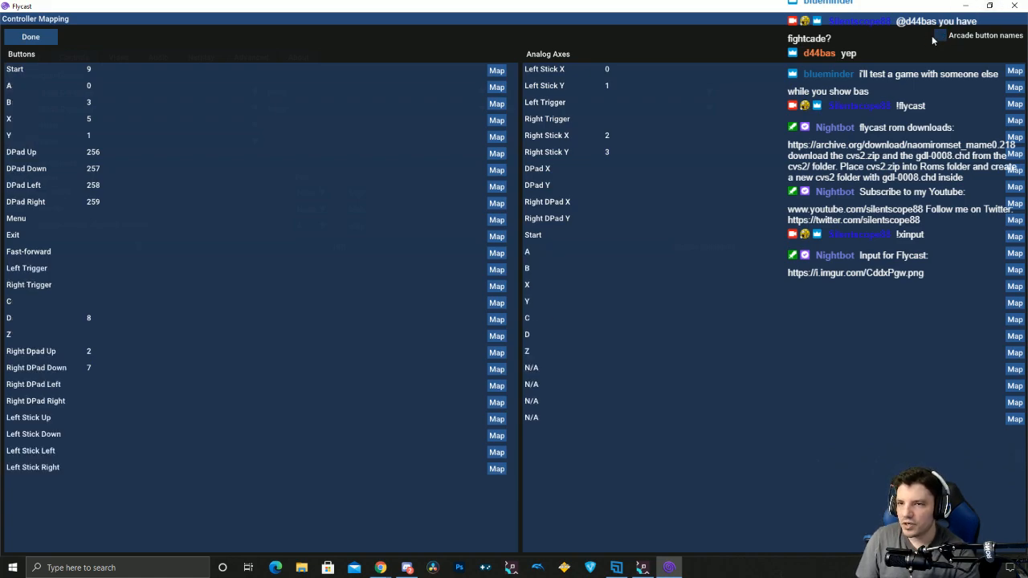
pyautogui.click(939, 37)
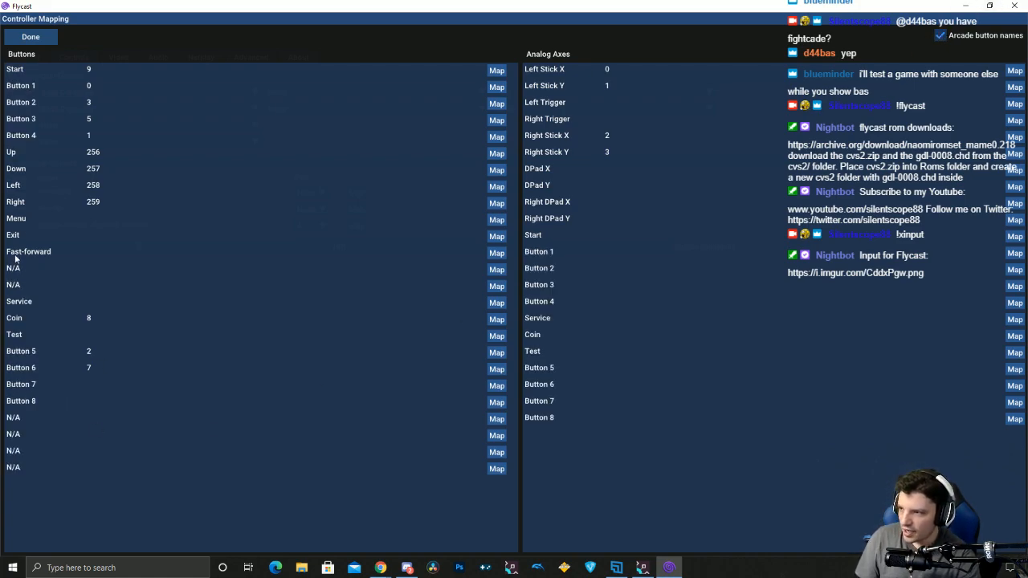
pyautogui.moveTo(336, 228)
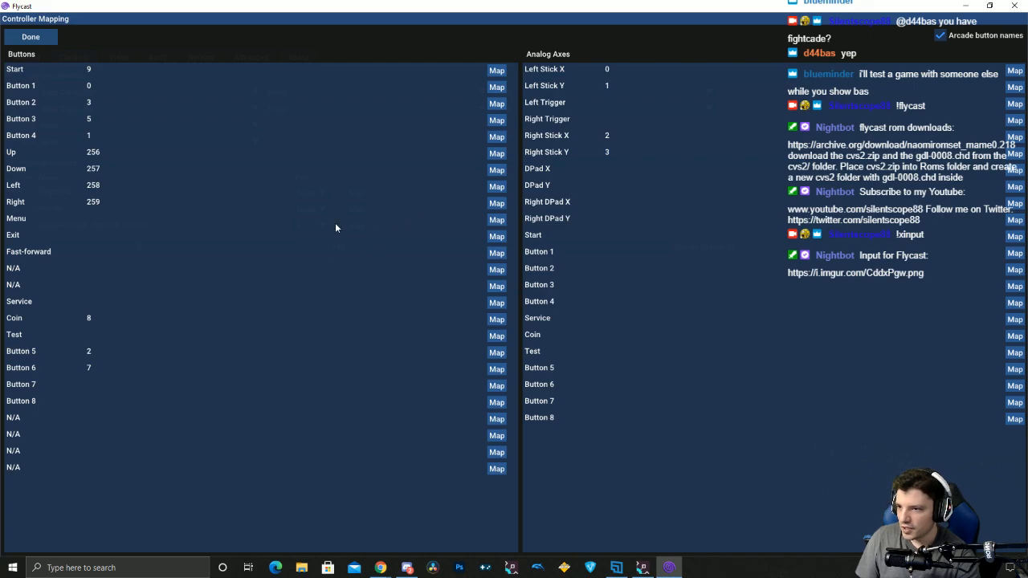
pyautogui.moveTo(14, 76)
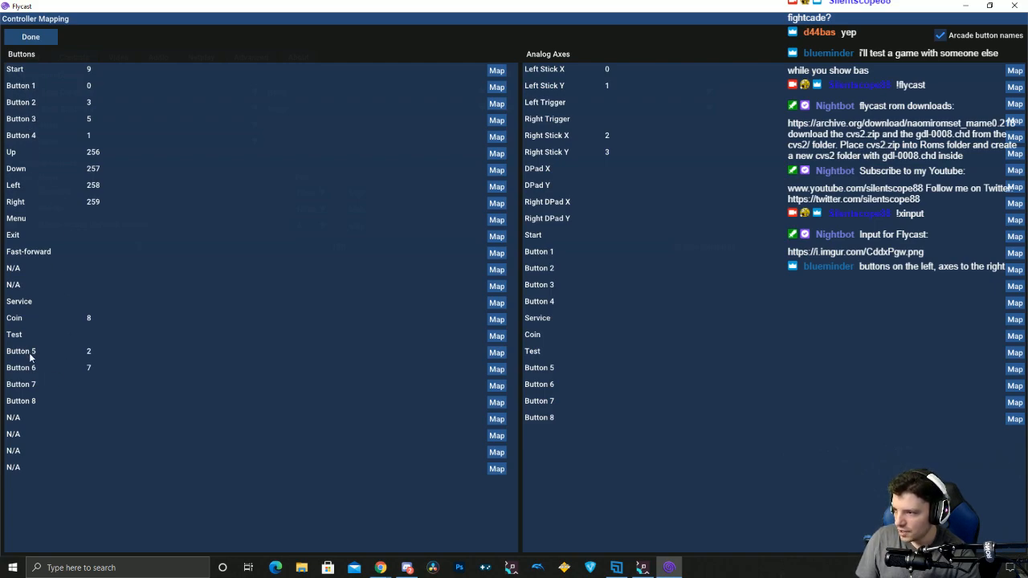
pyautogui.moveTo(34, 78)
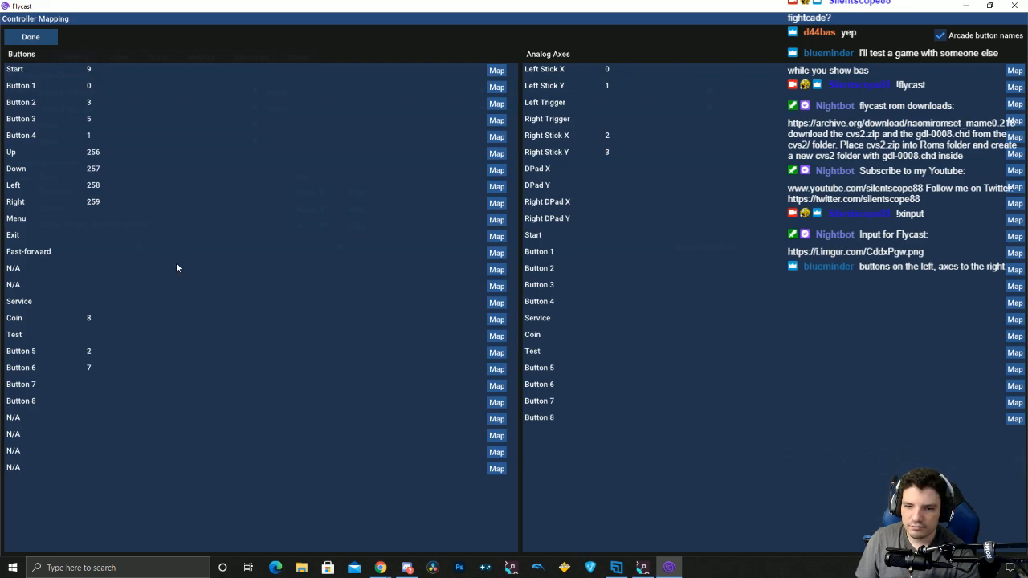
pyautogui.moveTo(60, 183)
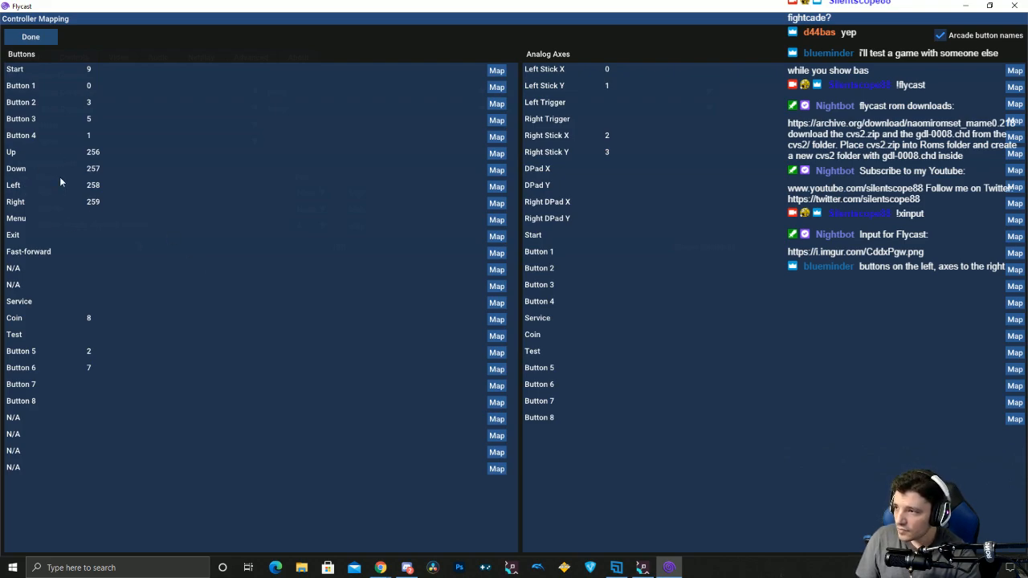
pyautogui.moveTo(355, 186)
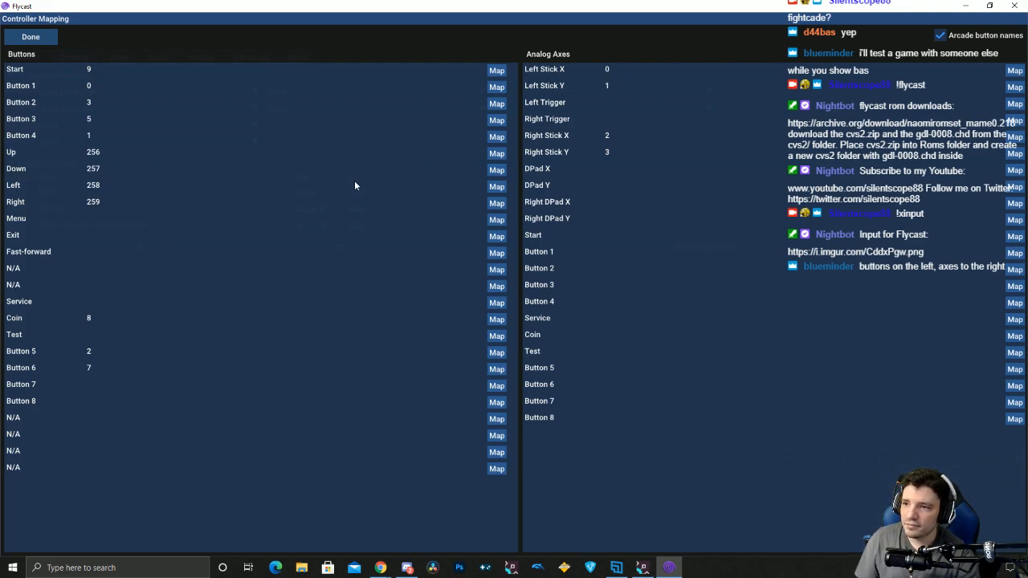